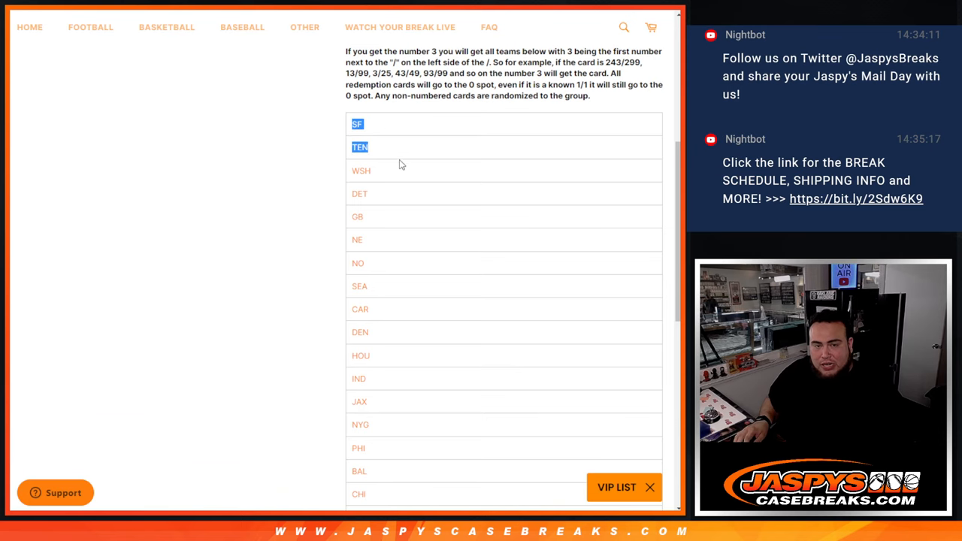
Scroll through the Jaspys Case Breaks 22-team break listing and its team rules.
{"action": "scroll", "scroll_direction": "down", "scroll_amount": 3}
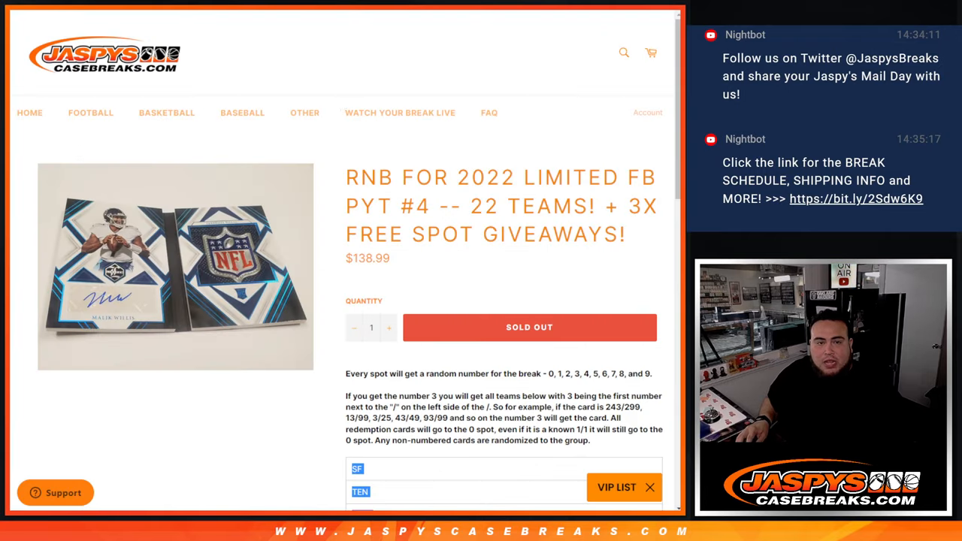
{"action": "scroll", "scroll_direction": "down", "scroll_amount": 3}
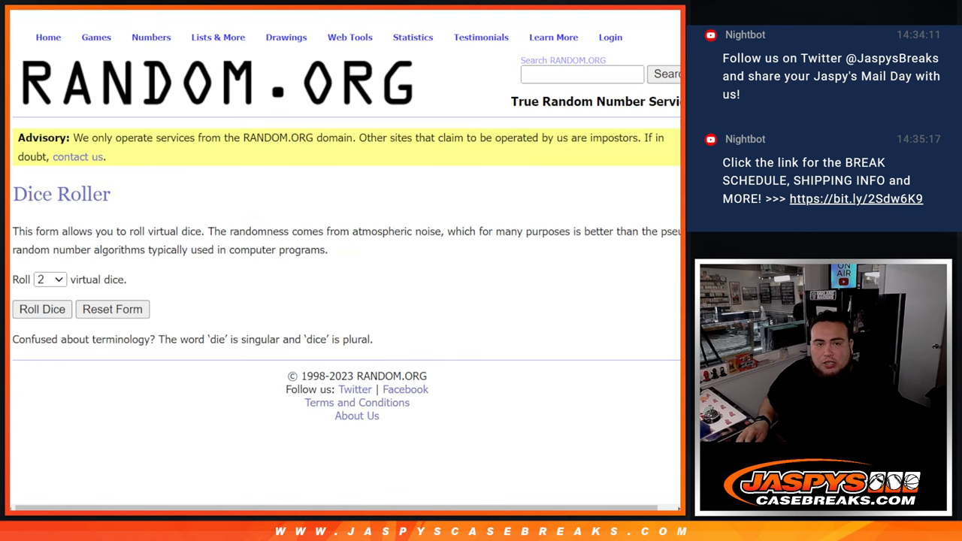
Switch to the List Randomizer and place the cursor after the seven participant names.
{"action": "left_click", "coordinate": [218, 37]}
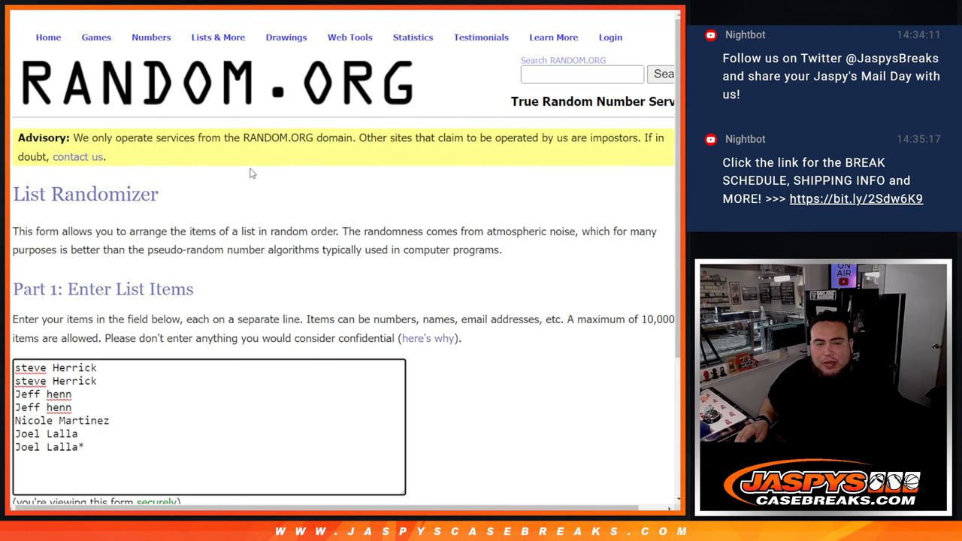
{"action": "scroll", "scroll_direction": "down", "scroll_amount": 3}
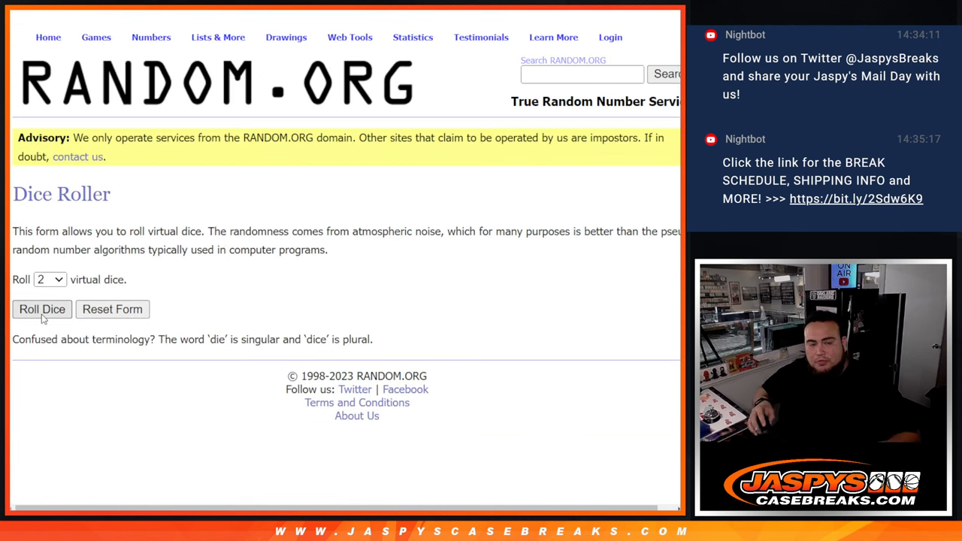
{"action": "left_click", "coordinate": [41, 309]}
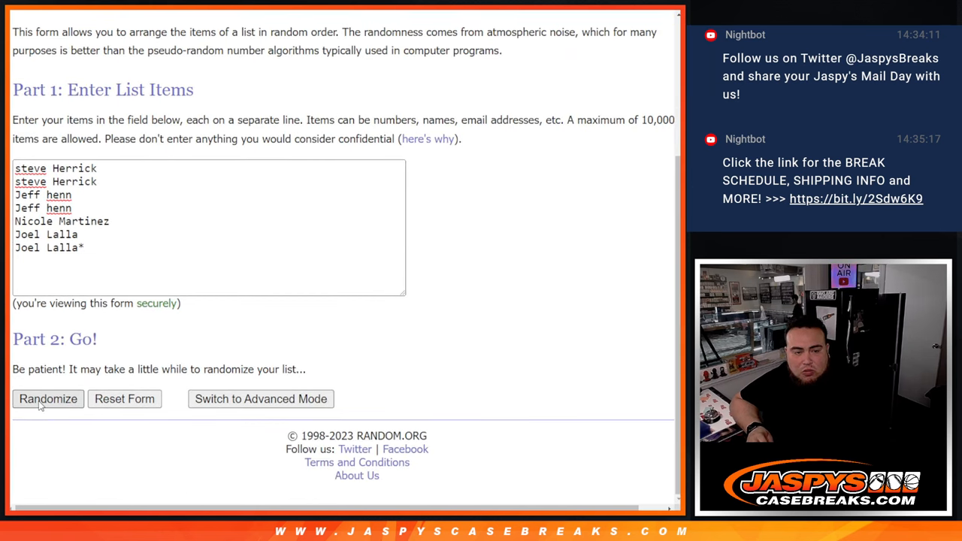
{"action": "left_click", "coordinate": [47, 399]}
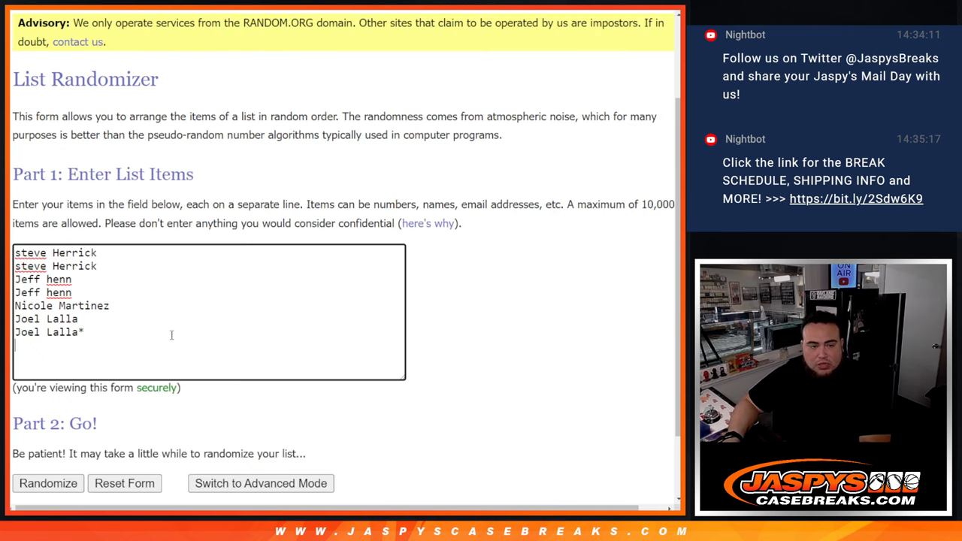
{"action": "type", "text": "steve Herrick"}
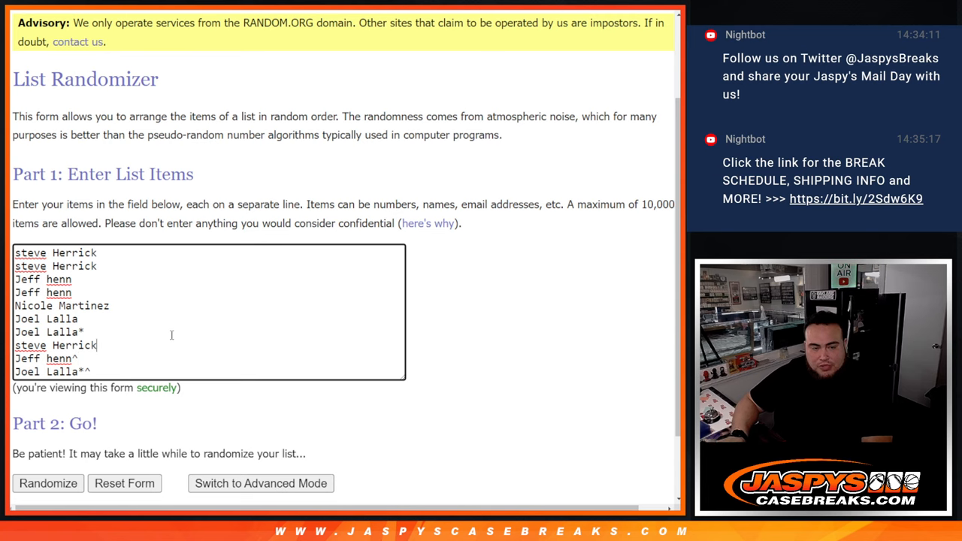
{"action": "type", "text": "^"}
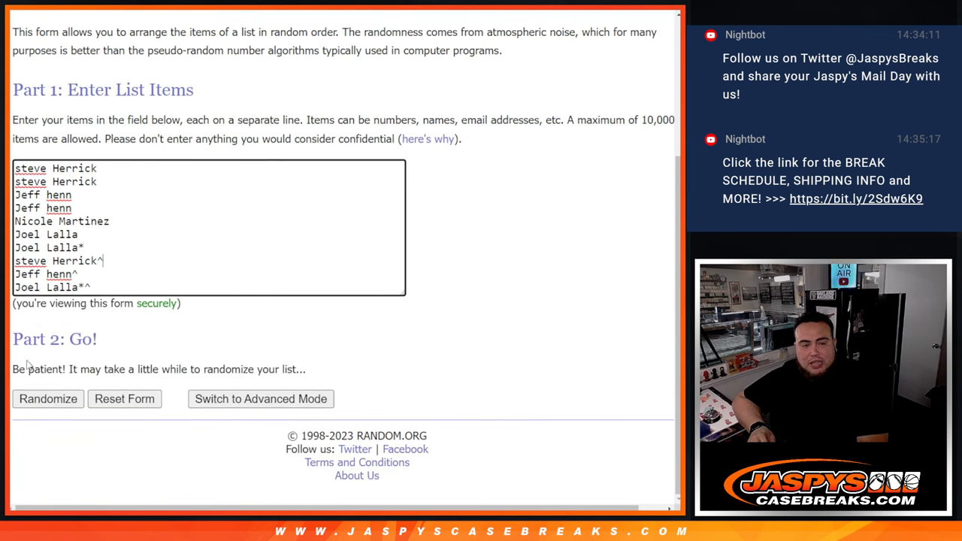
{"action": "left_click", "coordinate": [47, 399]}
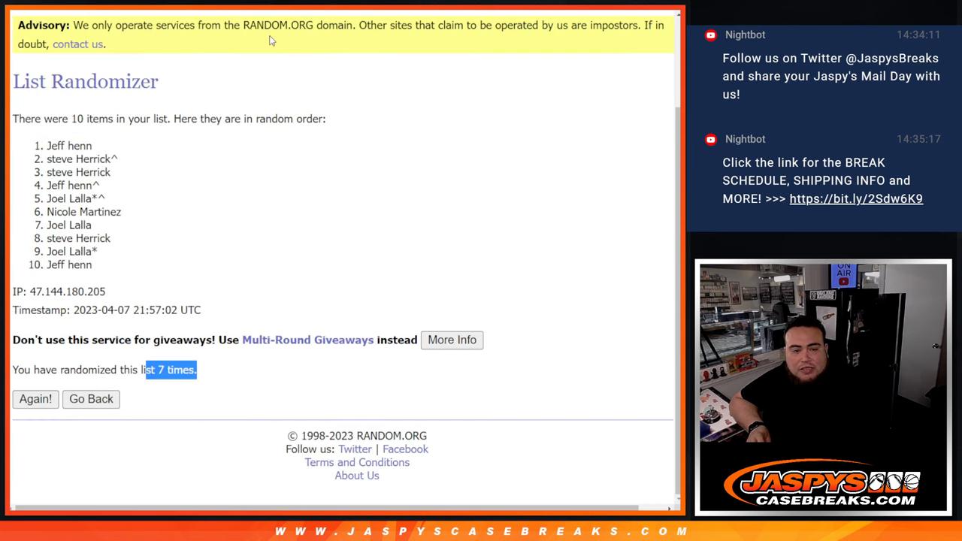
{"action": "scroll", "scroll_direction": "up", "scroll_amount": 3}
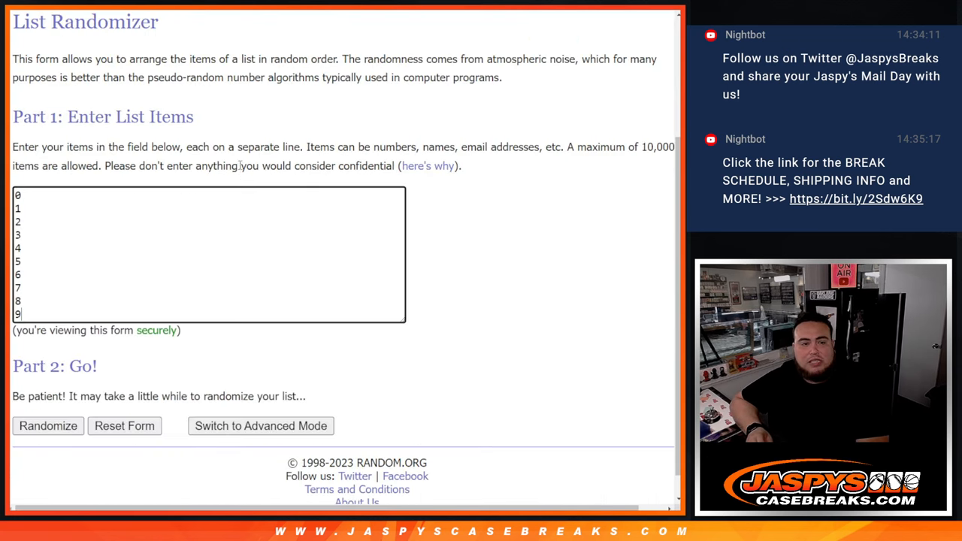
Randomize the 0–9 number list and select the shuffled results.
{"action": "scroll", "scroll_direction": "down", "scroll_amount": 3}
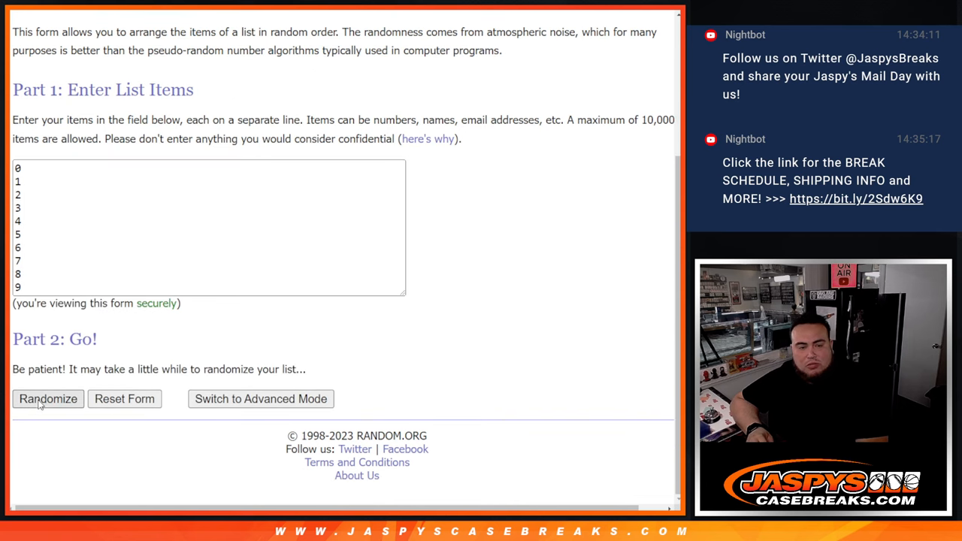
{"action": "left_click", "coordinate": [48, 399]}
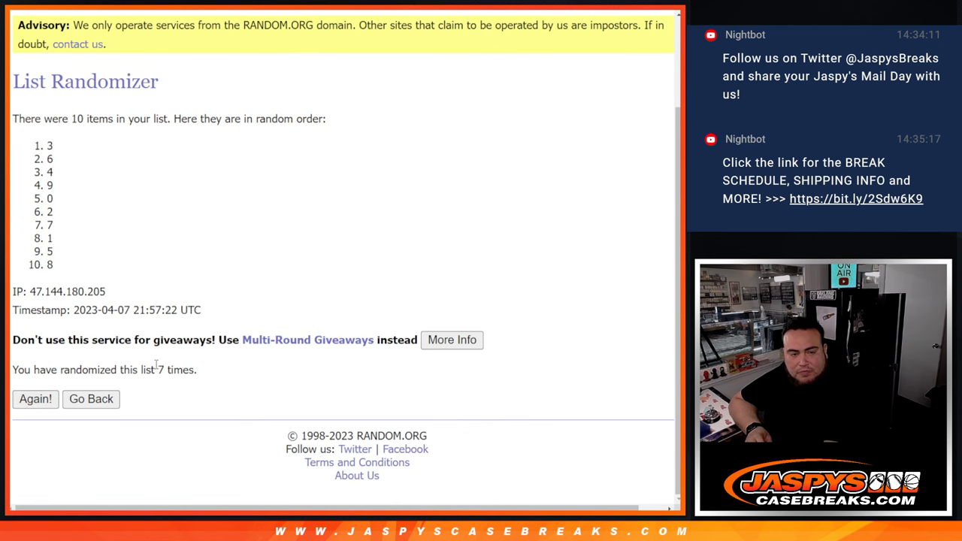
{"action": "double_click", "coordinate": [177, 369]}
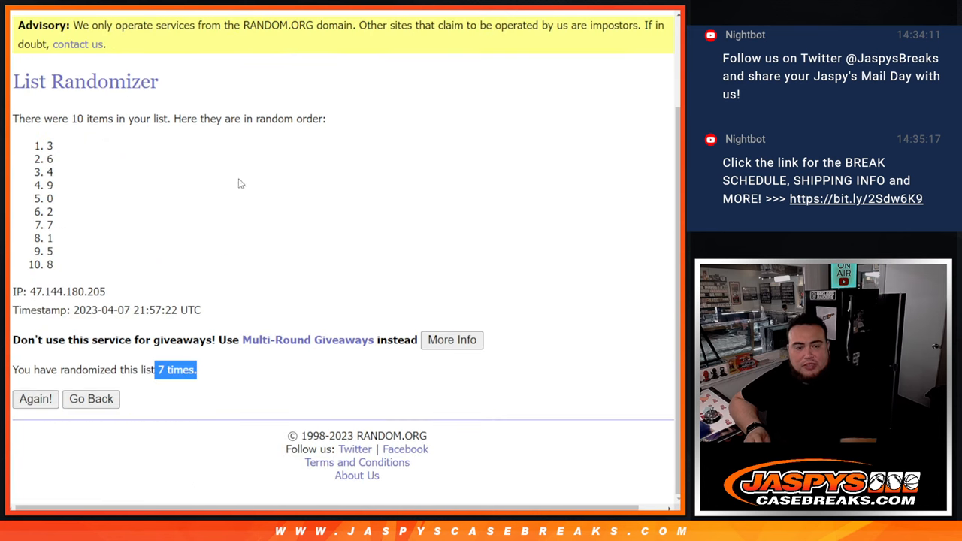
{"action": "scroll", "scroll_direction": "up", "scroll_amount": 3}
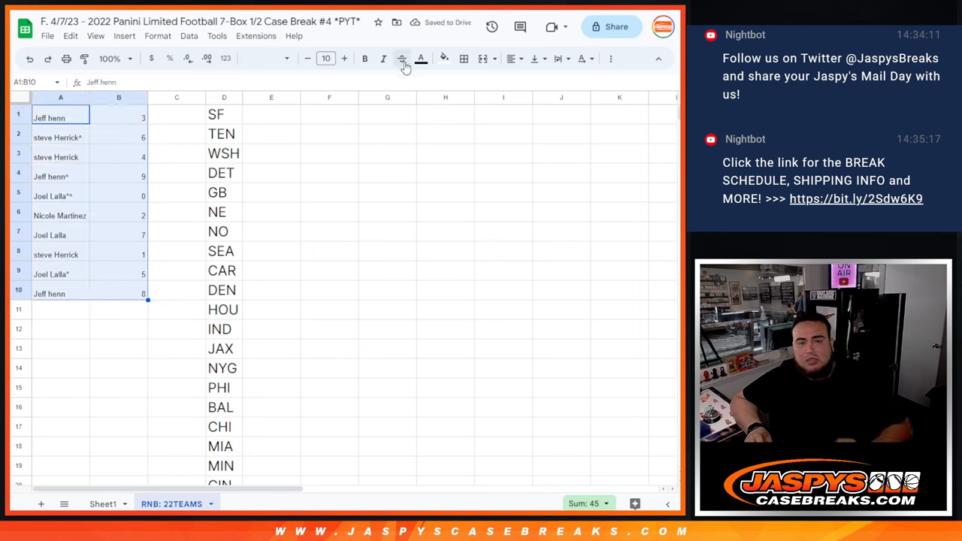
Set A1:B10 to 24-point text, check the row 4–6 pairings, and select column D's team list.
{"action": "left_click", "coordinate": [325, 59]}
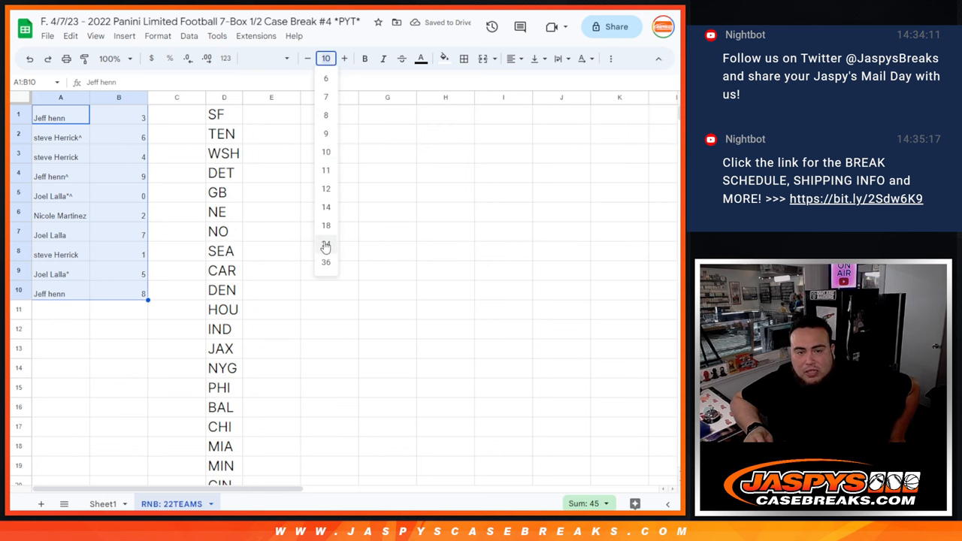
{"action": "left_click", "coordinate": [326, 243]}
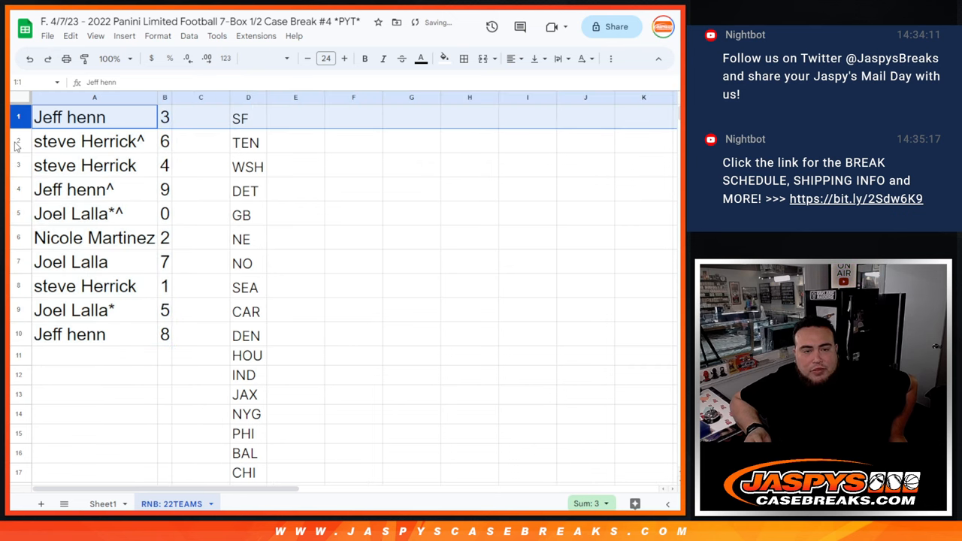
{"action": "left_click", "coordinate": [69, 190]}
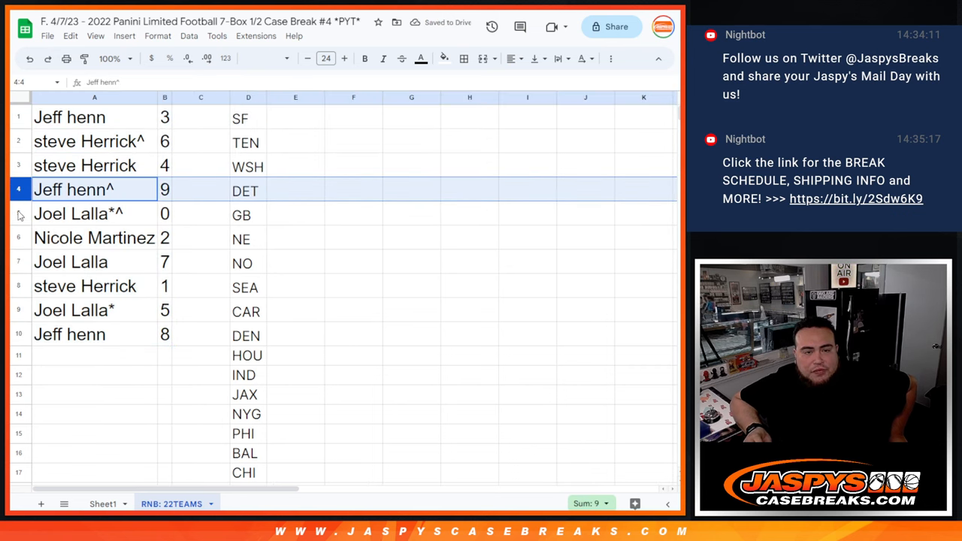
{"action": "left_click", "coordinate": [78, 213]}
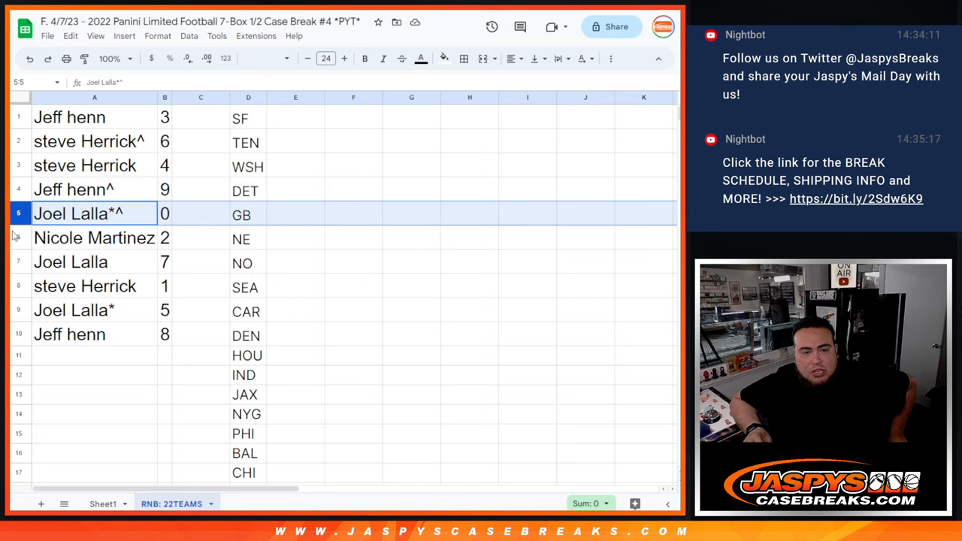
{"action": "left_click", "coordinate": [94, 238]}
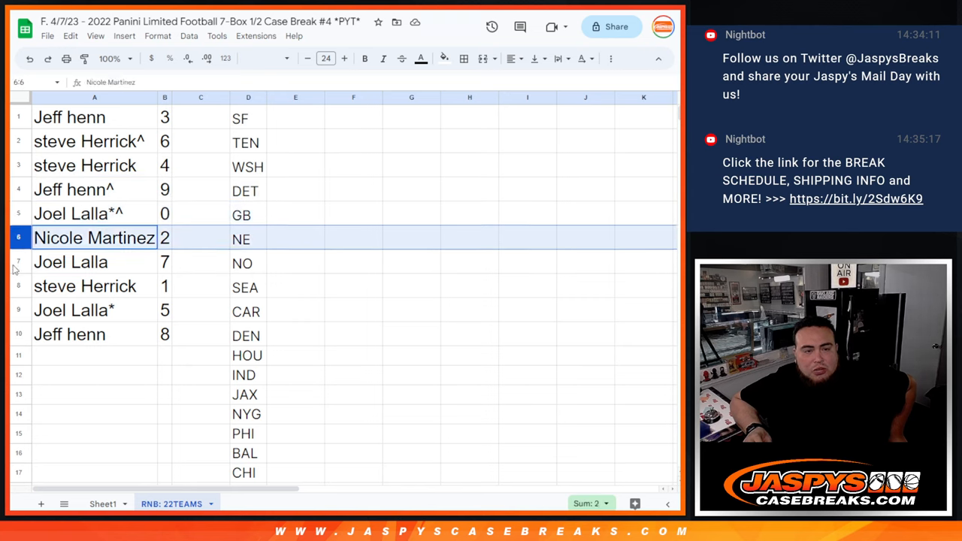
{"action": "left_click", "coordinate": [85, 286]}
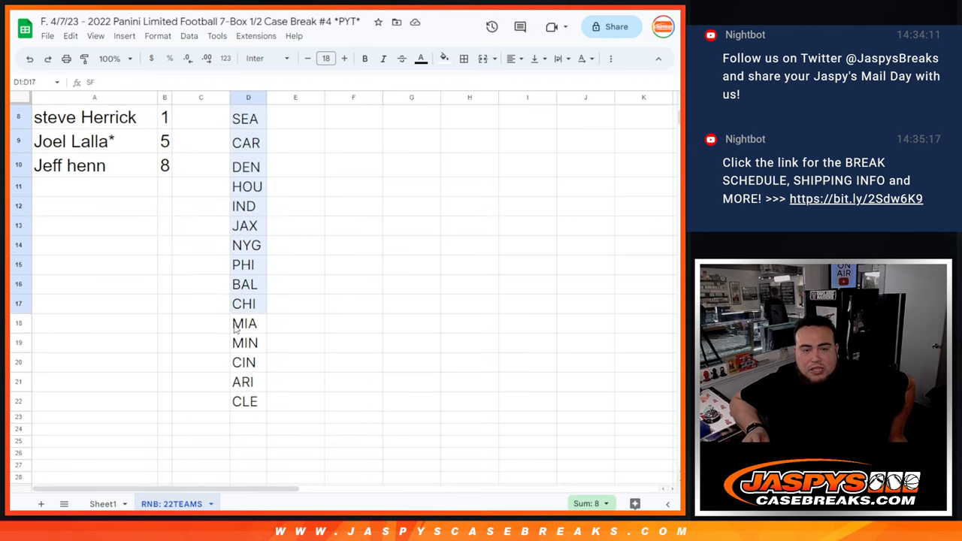
{"action": "left_click_drag", "start_coordinate": [248, 118], "coordinate": [247, 401]}
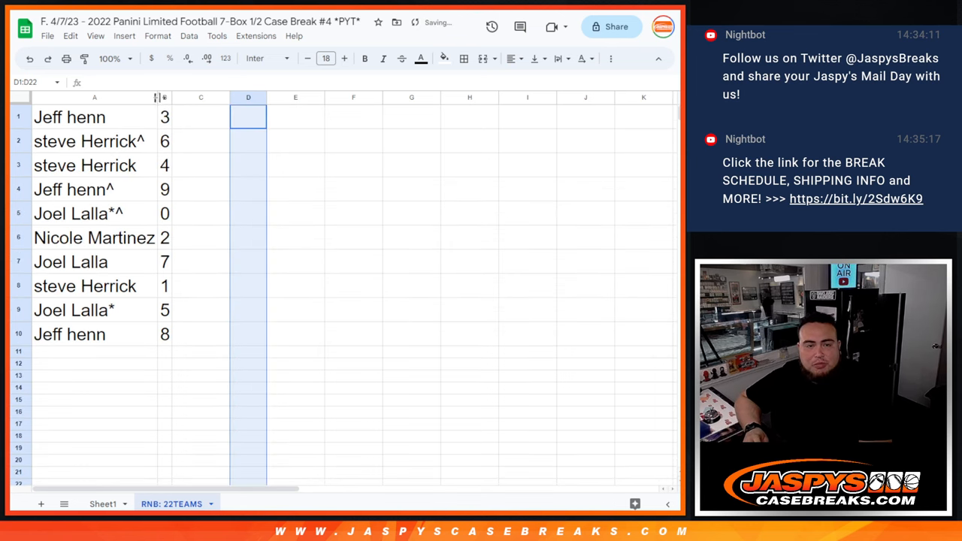
Sort A1:B10 ascending by number, then centre and border the pairings and team list.
{"action": "left_click", "coordinate": [164, 97]}
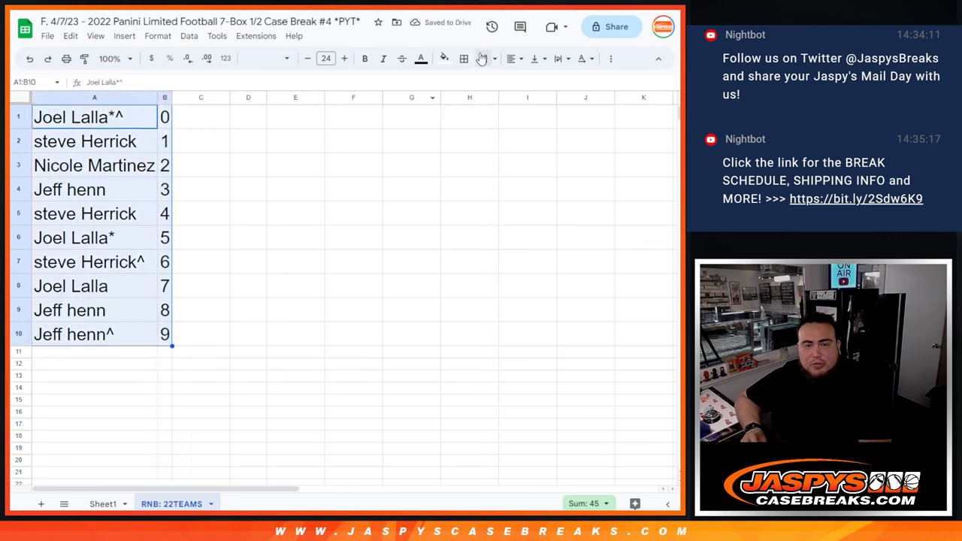
{"action": "left_click", "coordinate": [510, 58]}
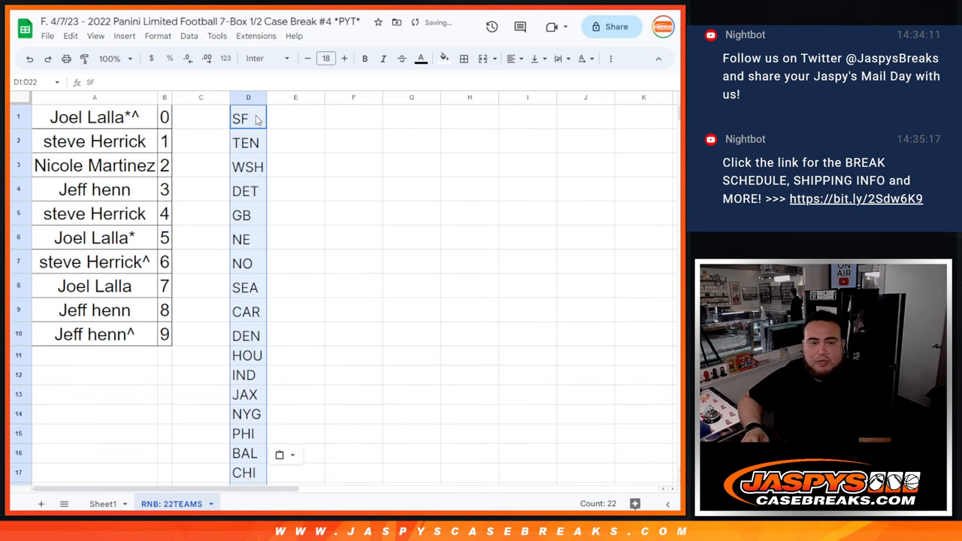
{"action": "left_click", "coordinate": [512, 59]}
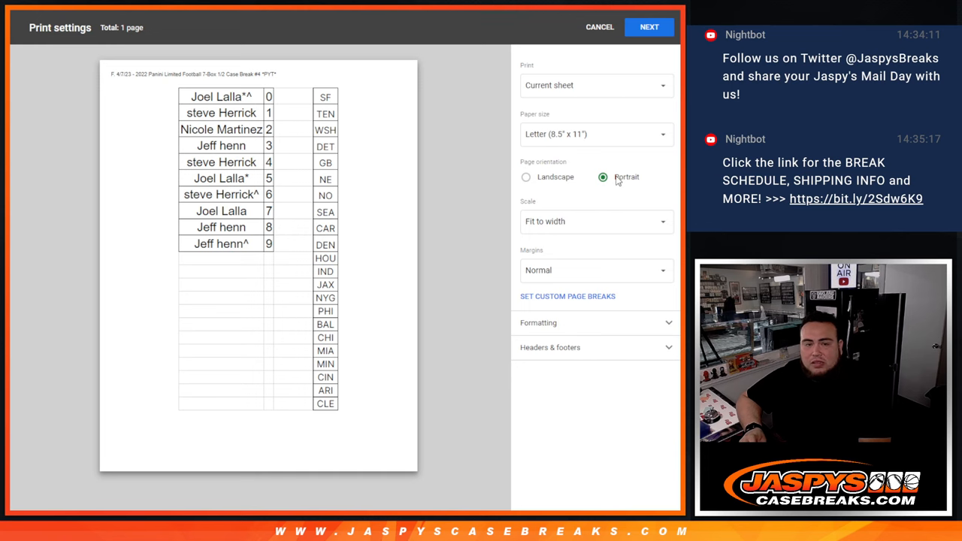
Confirm portrait print settings with headers and footers and proceed to the print dialog.
{"action": "left_click", "coordinate": [599, 27]}
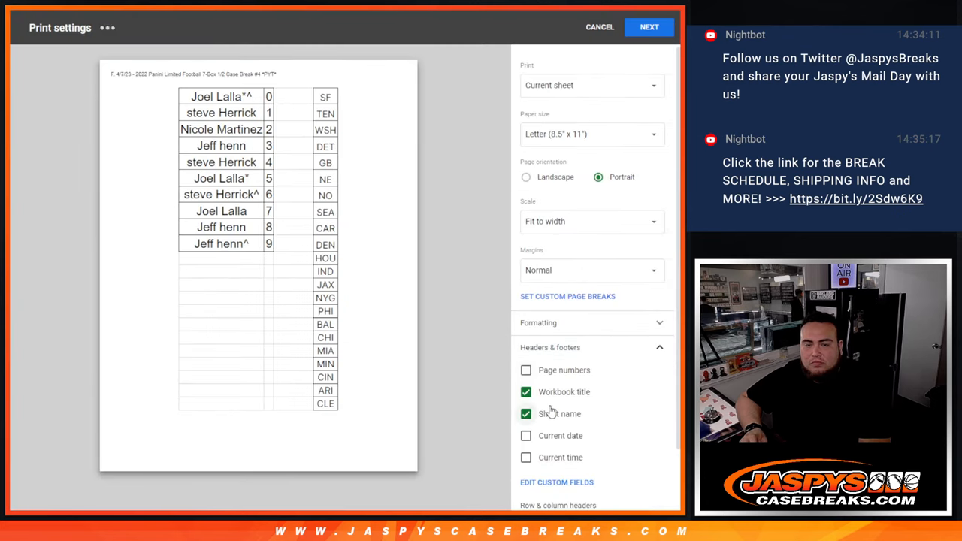
{"action": "left_click", "coordinate": [648, 27]}
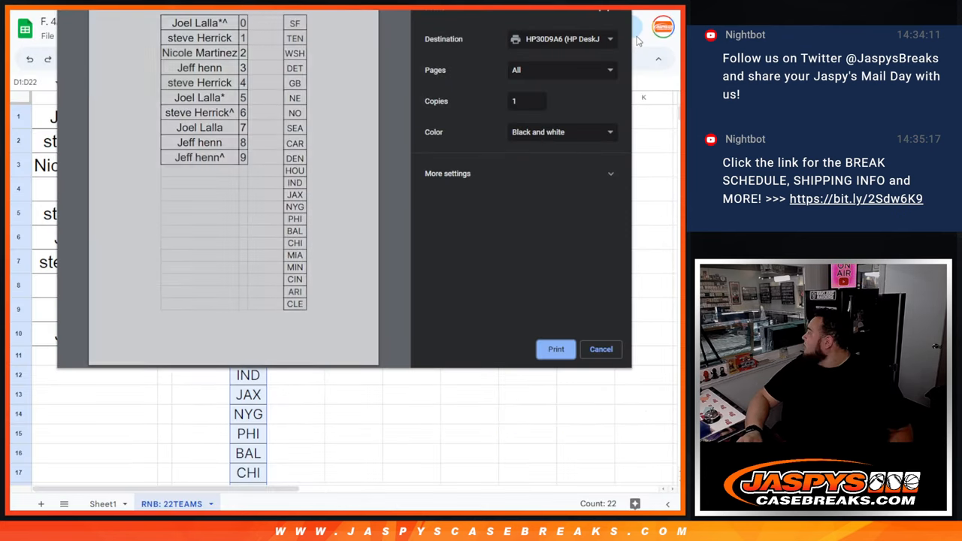